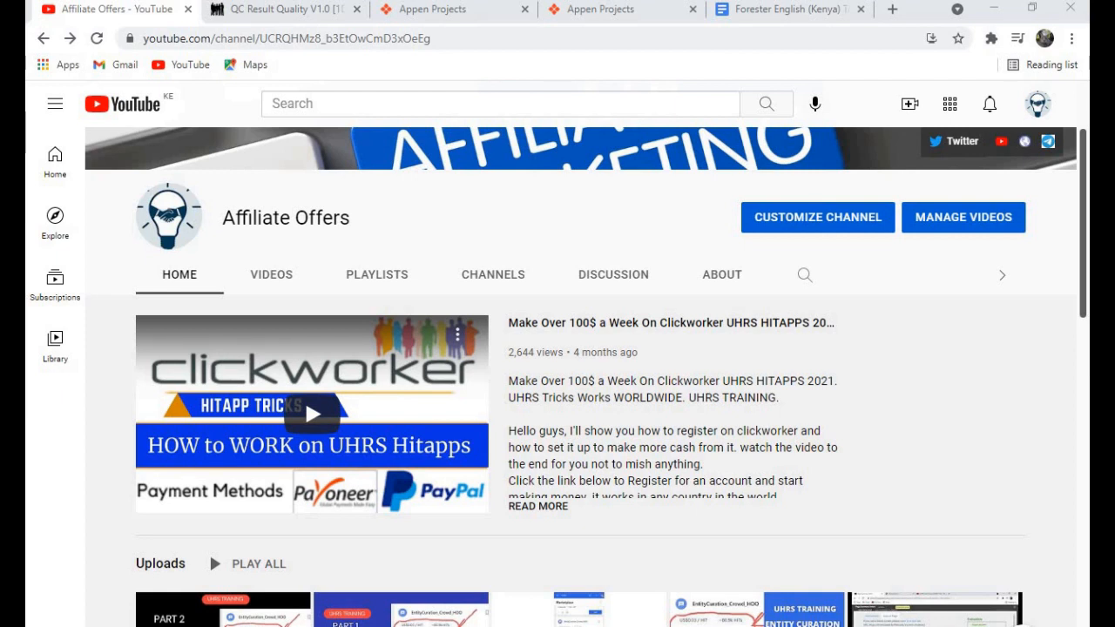
{"action": "mouse_move", "coordinate": [357, 546]}
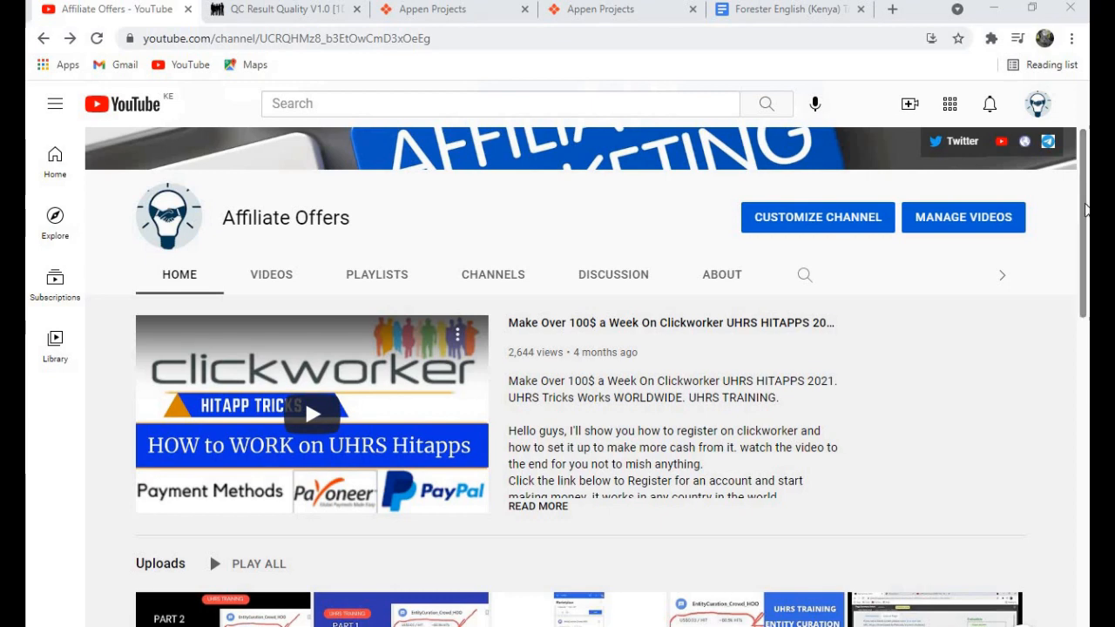
Pause the Part 2 qualification test video at 0:22 and turn English subtitles back on
{"action": "scroll", "scroll_direction": "down", "scroll_amount": 3}
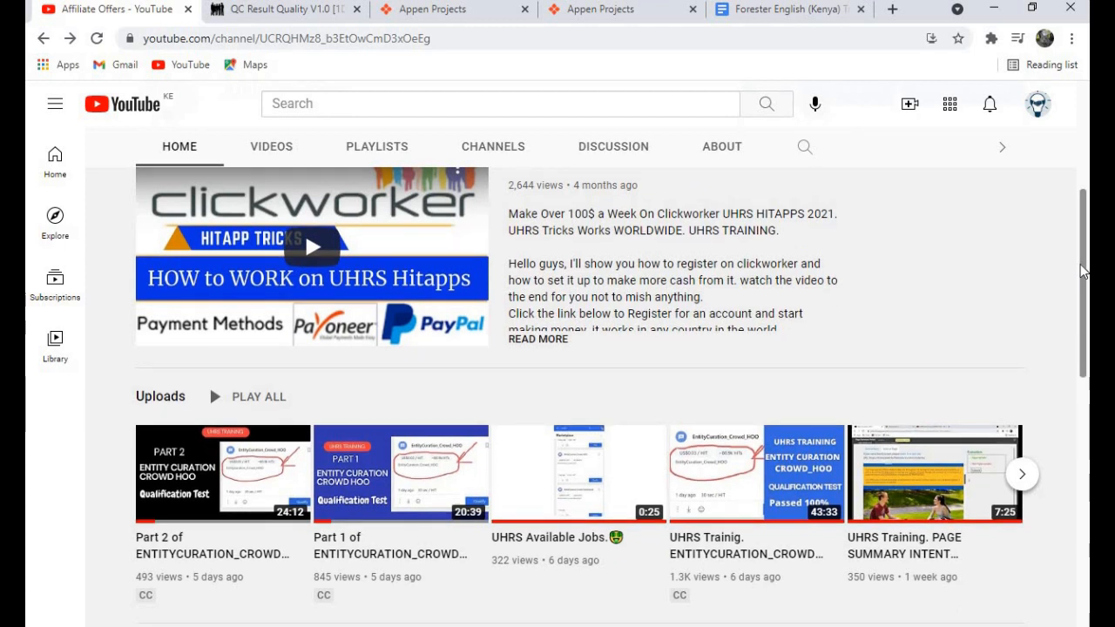
{"action": "scroll", "scroll_direction": "down", "scroll_amount": 3}
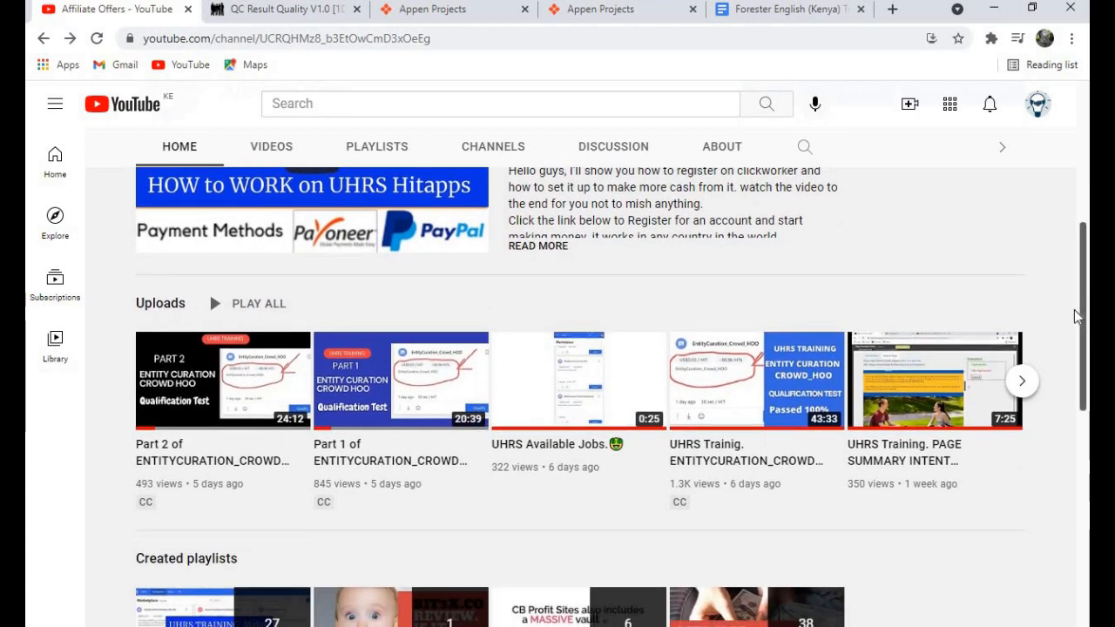
{"action": "scroll", "scroll_direction": "up", "scroll_amount": 3}
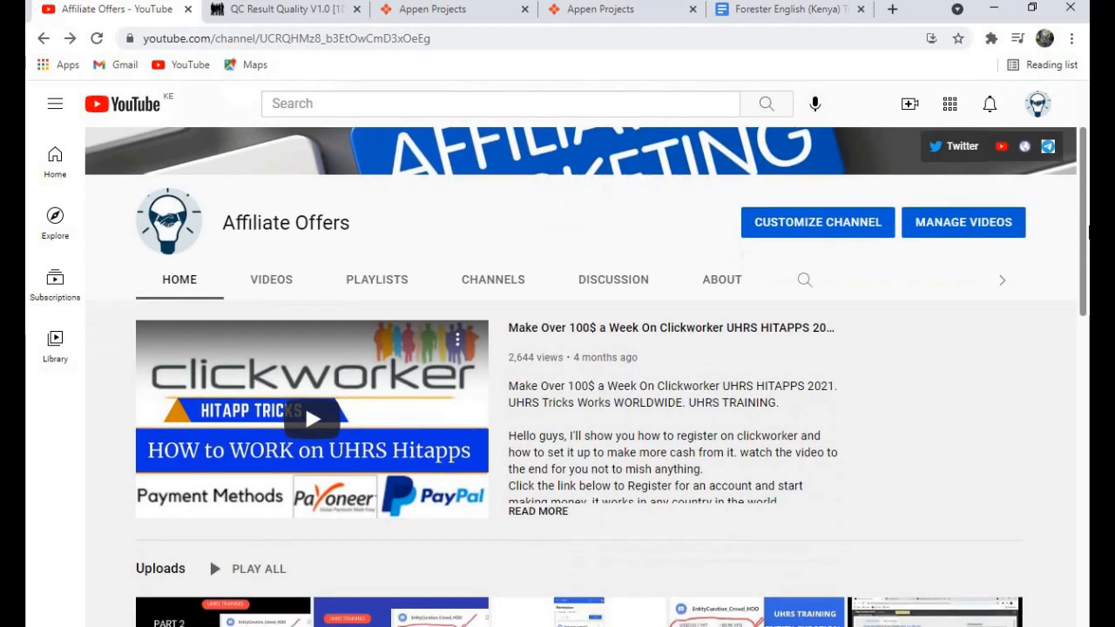
{"action": "scroll", "scroll_direction": "down", "scroll_amount": 3}
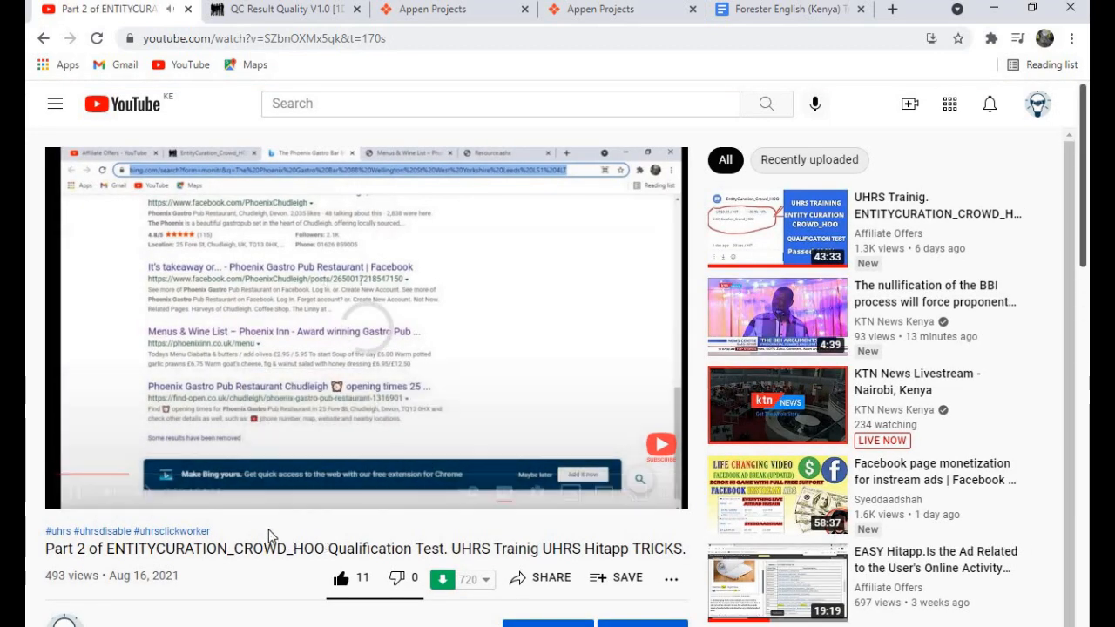
{"action": "mouse_move", "coordinate": [592, 392]}
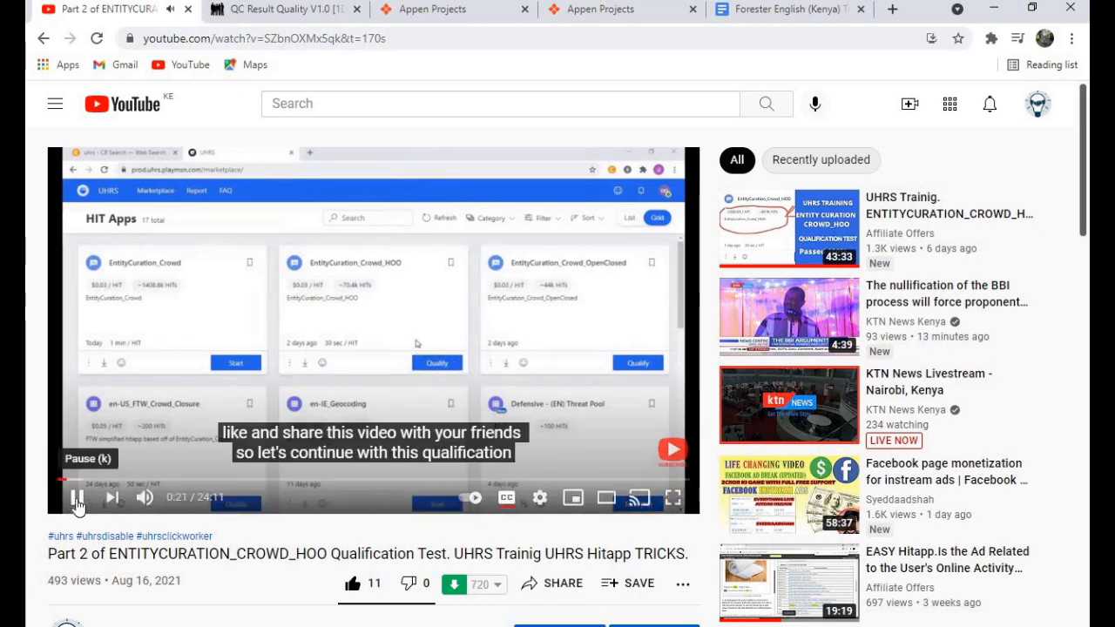
{"action": "left_click", "coordinate": [76, 498]}
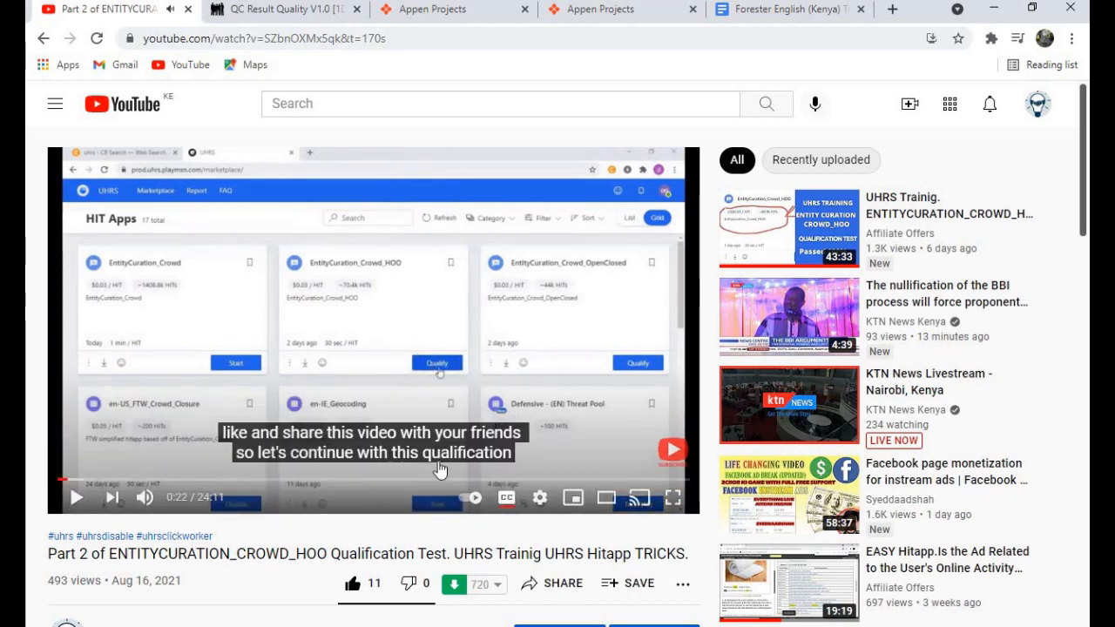
{"action": "mouse_move", "coordinate": [253, 439]}
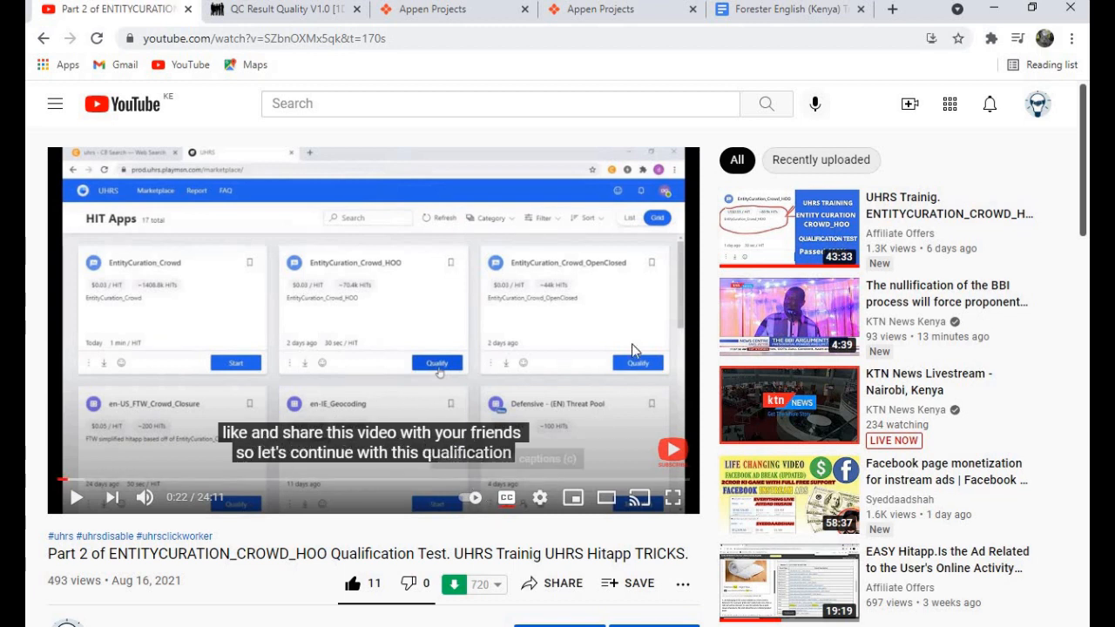
{"action": "mouse_move", "coordinate": [507, 498]}
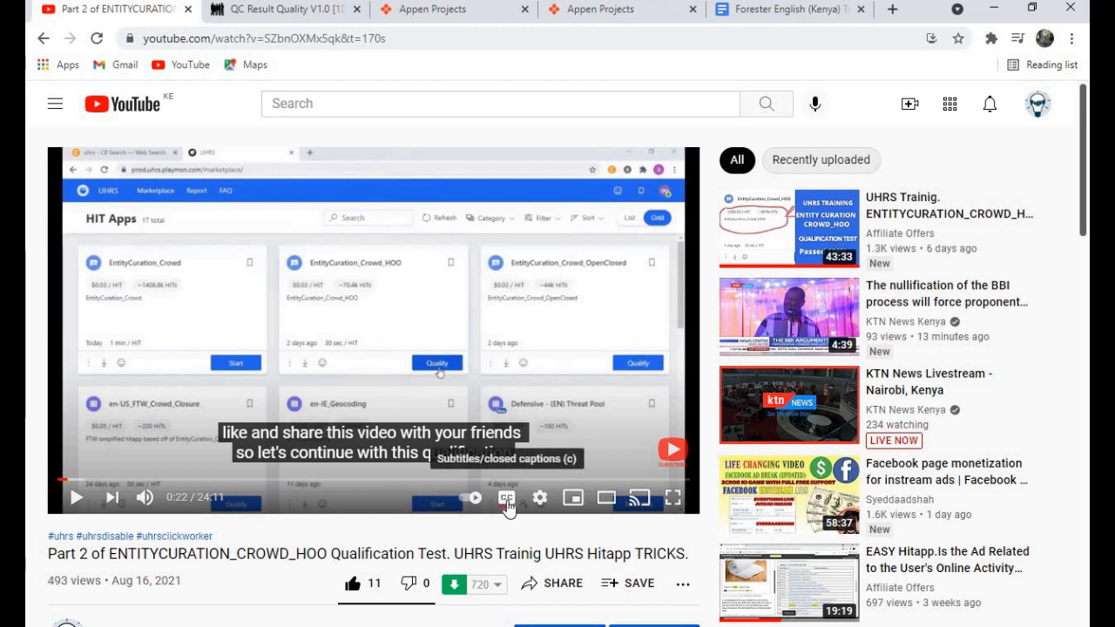
{"action": "mouse_move", "coordinate": [502, 515]}
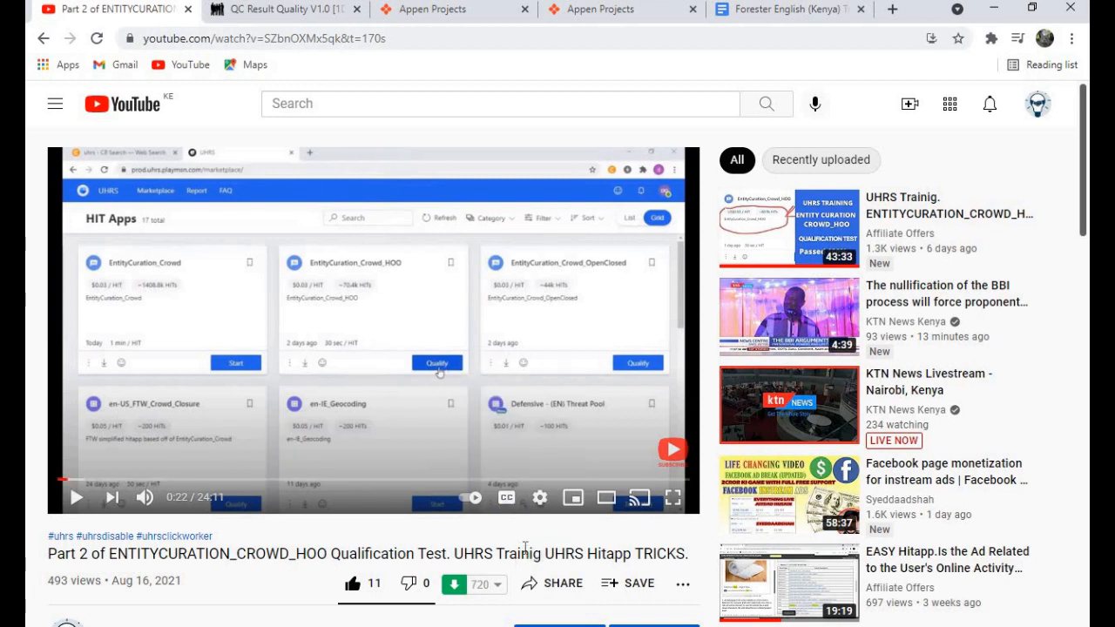
{"action": "mouse_move", "coordinate": [505, 499]}
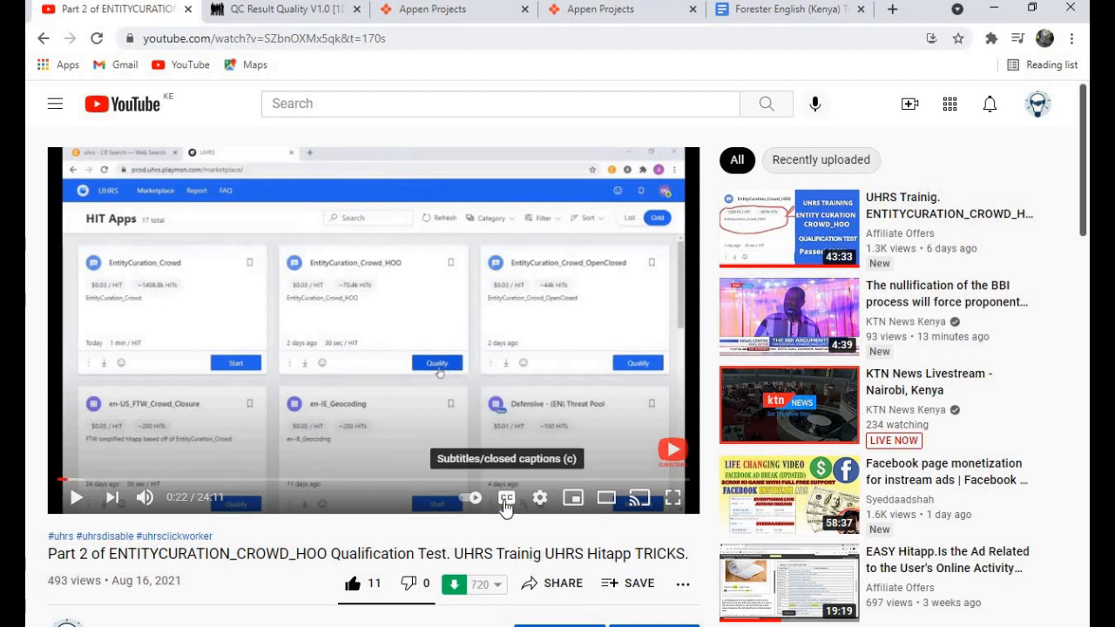
{"action": "left_click", "coordinate": [506, 498]}
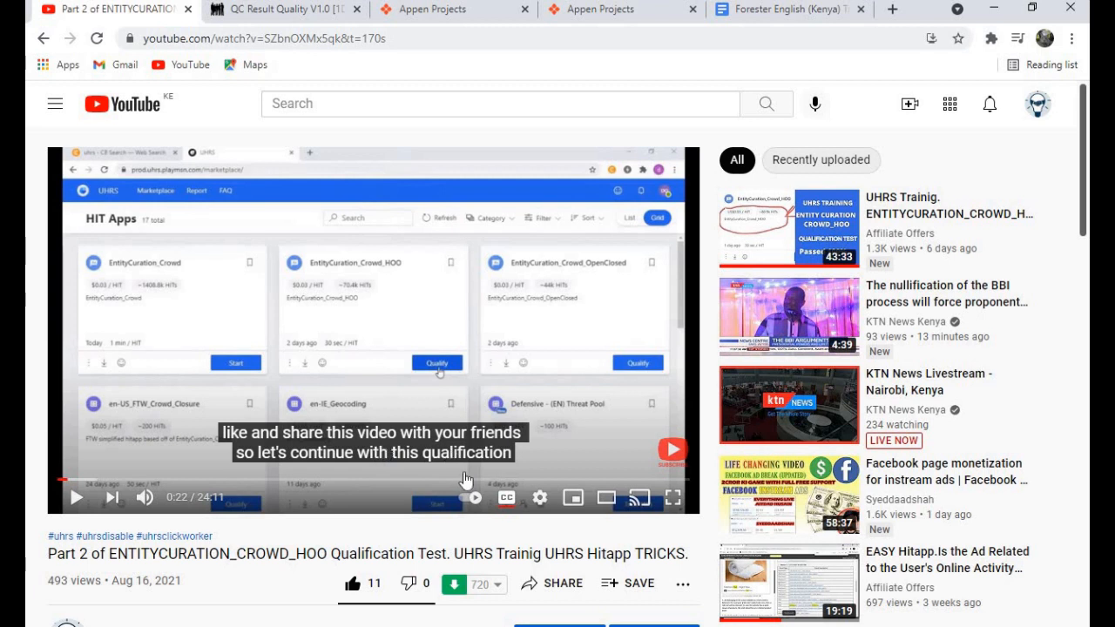
{"action": "mouse_move", "coordinate": [373, 453]}
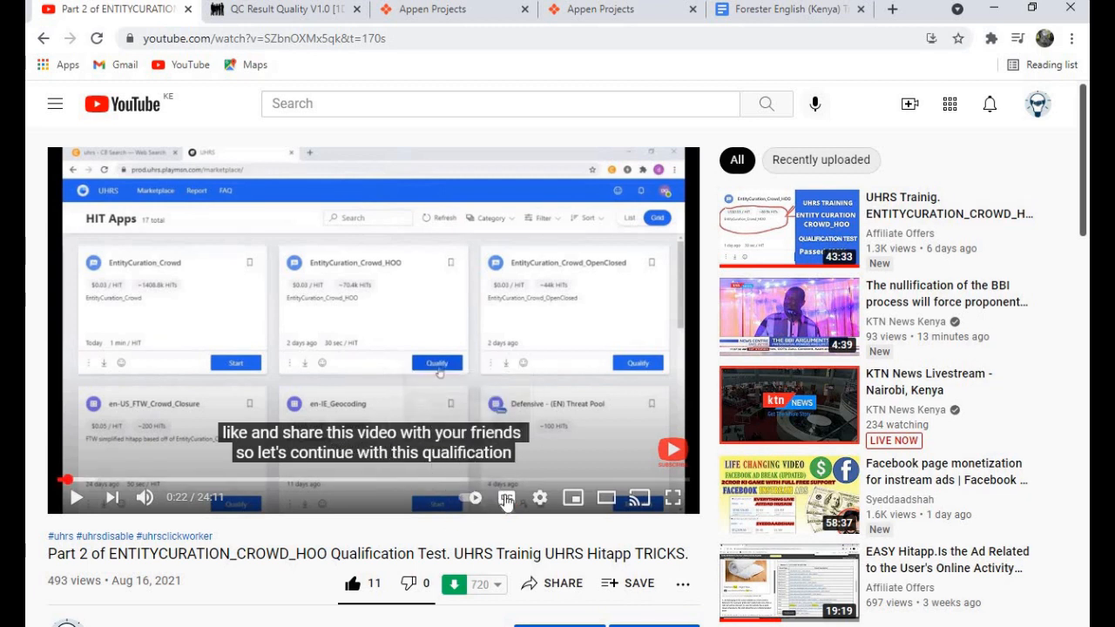
{"action": "mouse_move", "coordinate": [540, 500]}
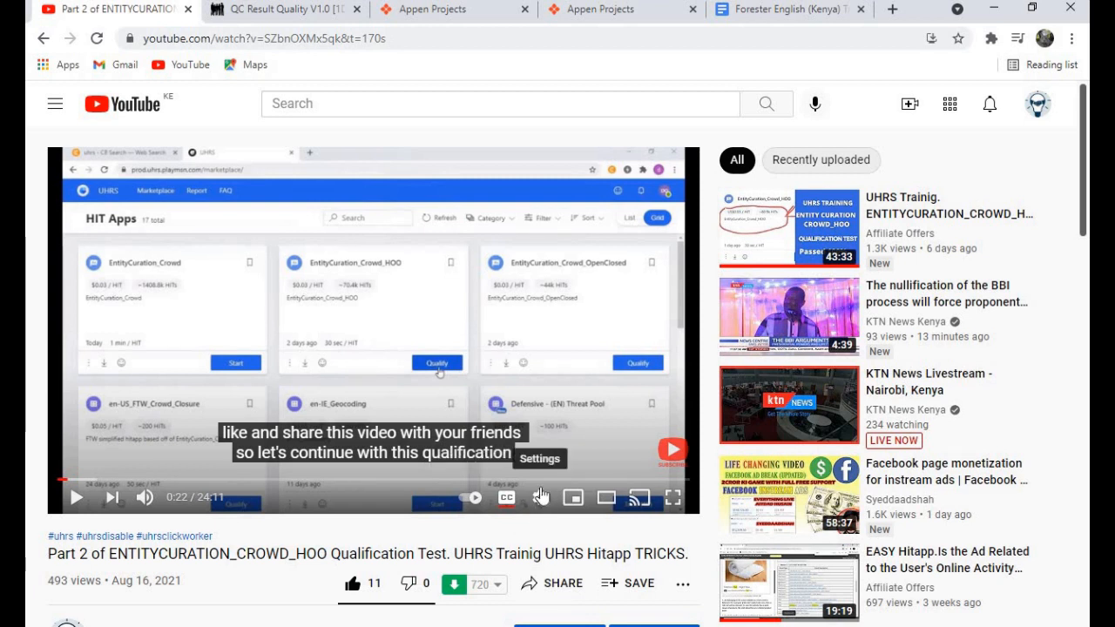
Open the Auto-translate subtitle language list and scroll down toward Amharic
{"action": "left_click", "coordinate": [540, 498]}
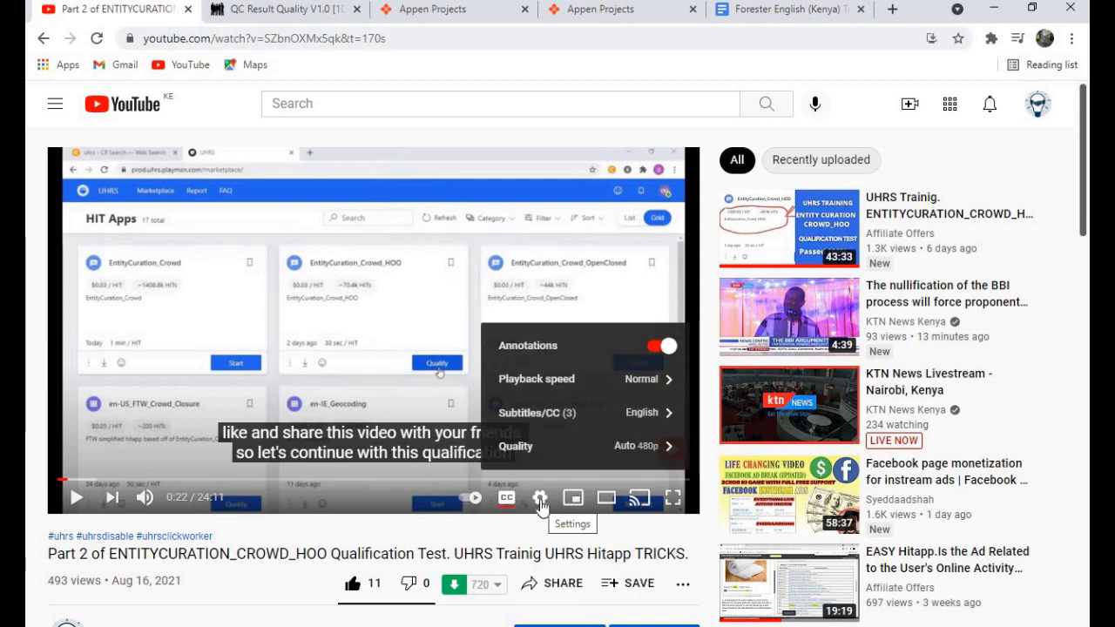
{"action": "mouse_move", "coordinate": [567, 422]}
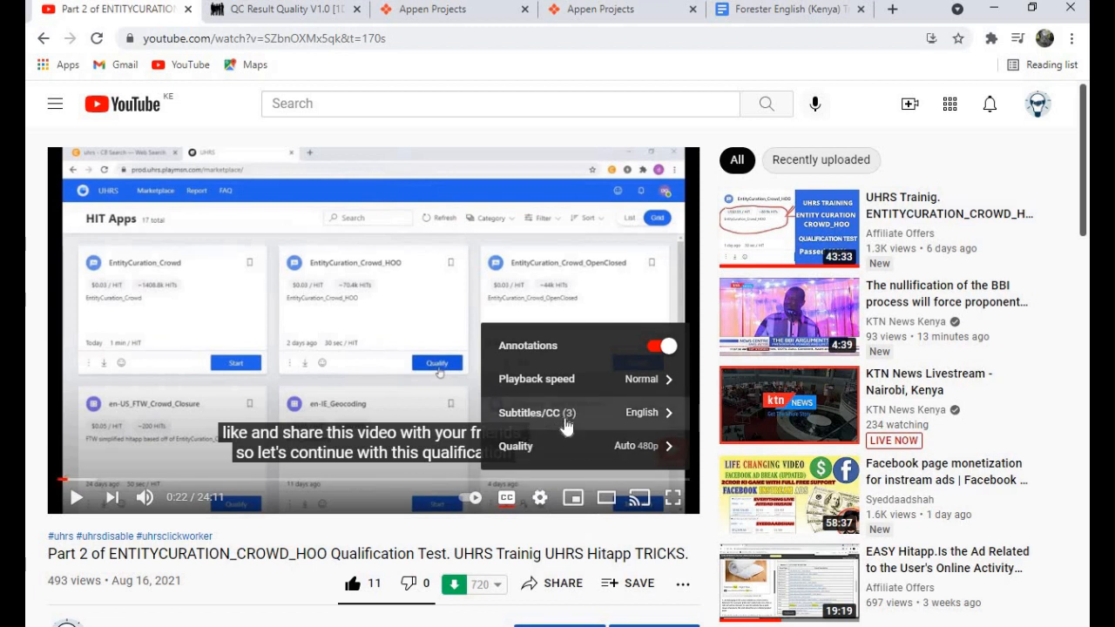
{"action": "mouse_move", "coordinate": [671, 418]}
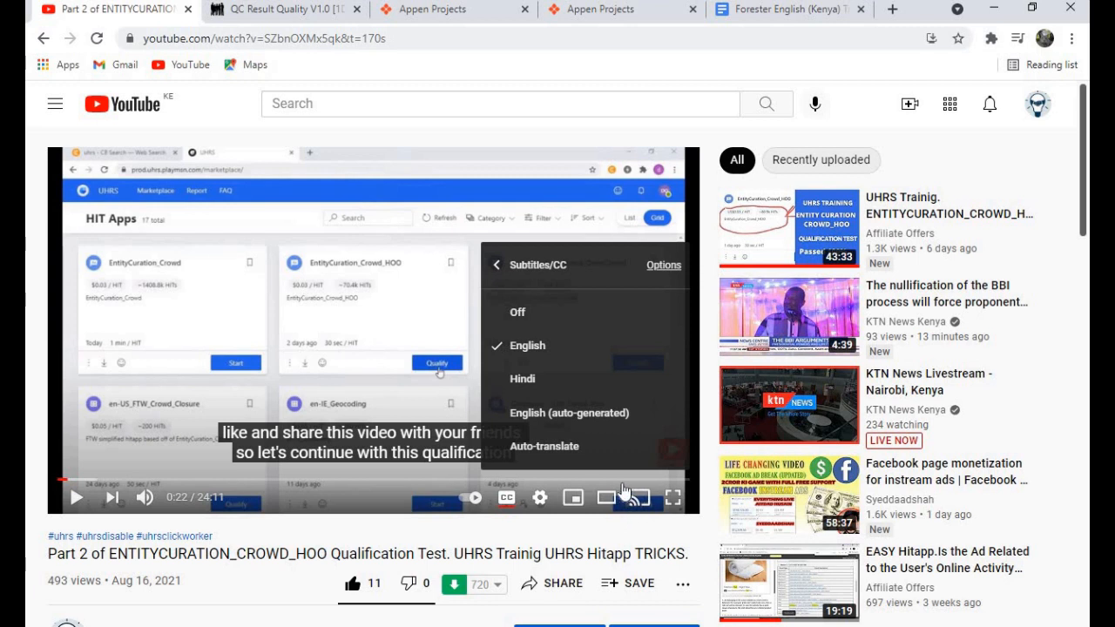
{"action": "mouse_move", "coordinate": [560, 460]}
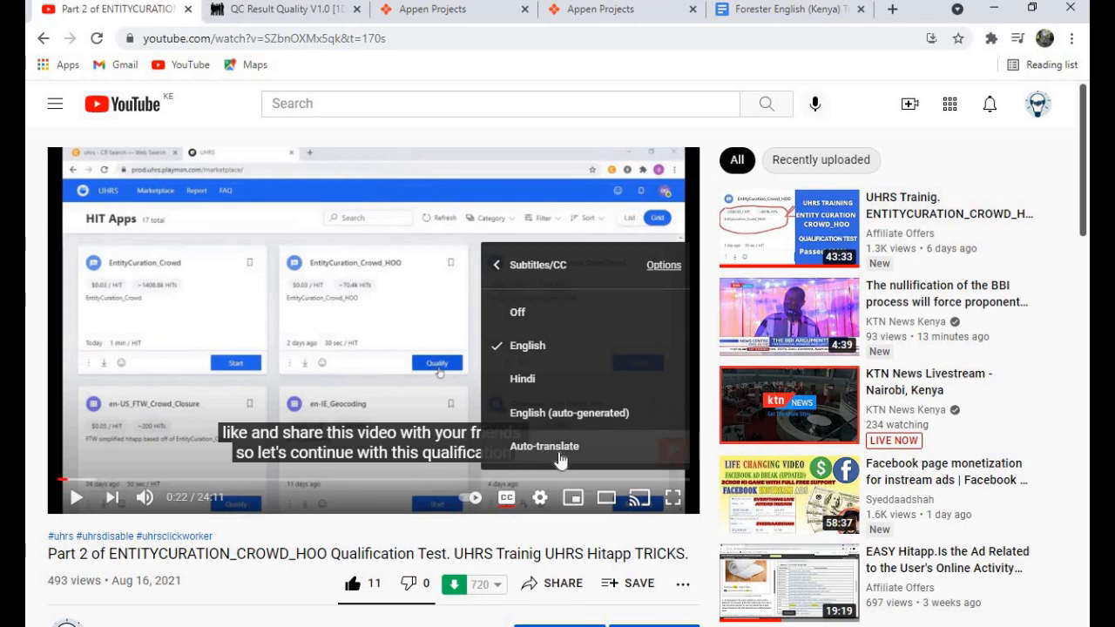
{"action": "mouse_move", "coordinate": [560, 456]}
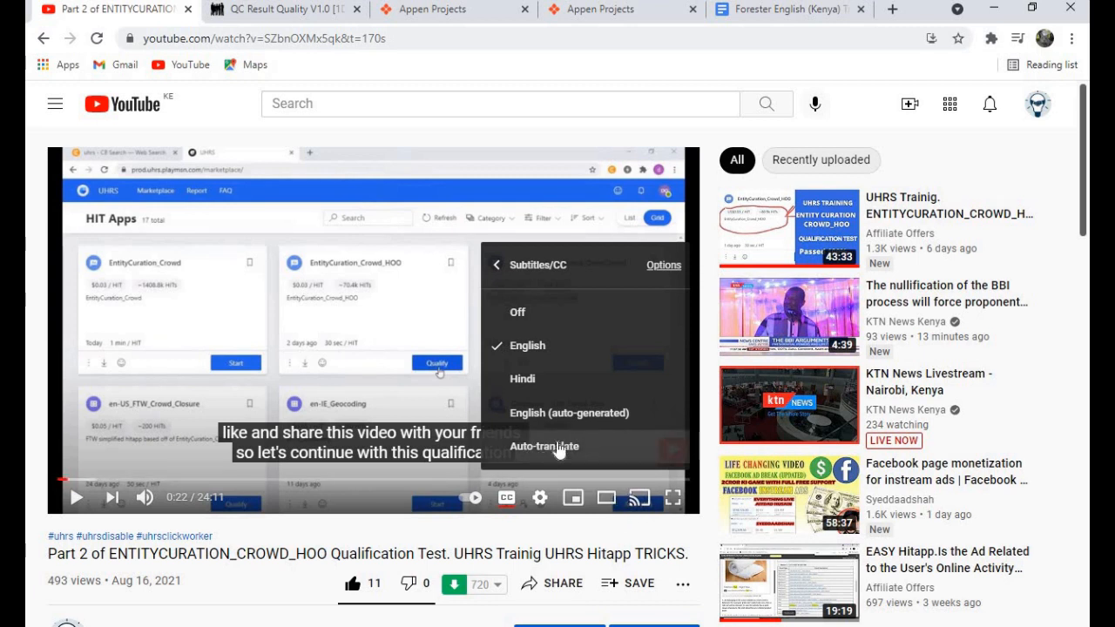
{"action": "left_click", "coordinate": [546, 446]}
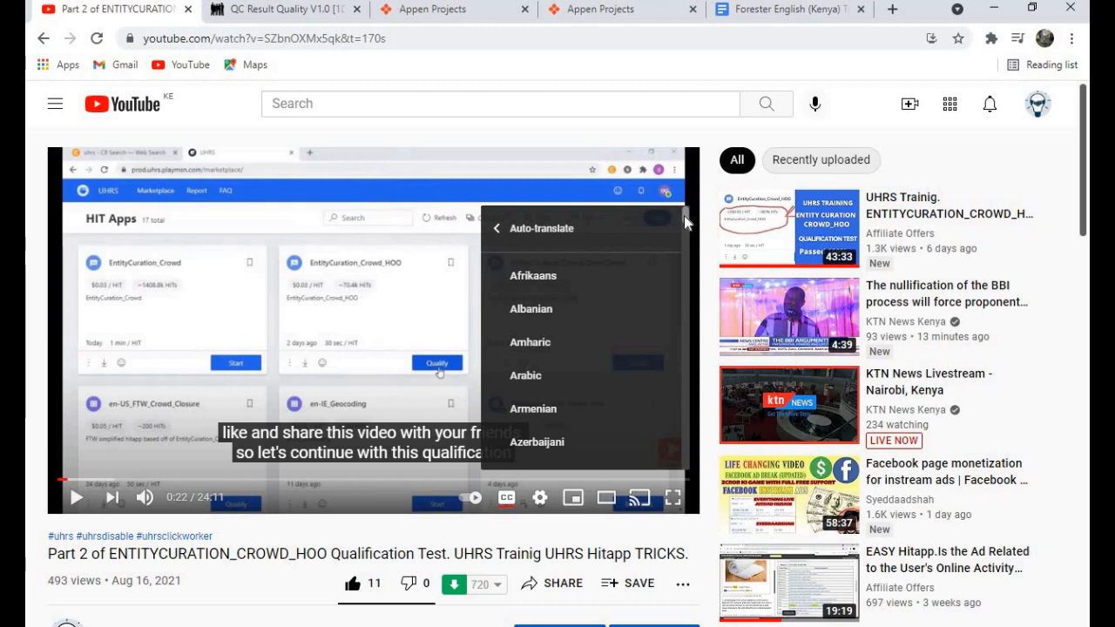
{"action": "scroll", "scroll_direction": "down", "scroll_amount": 3}
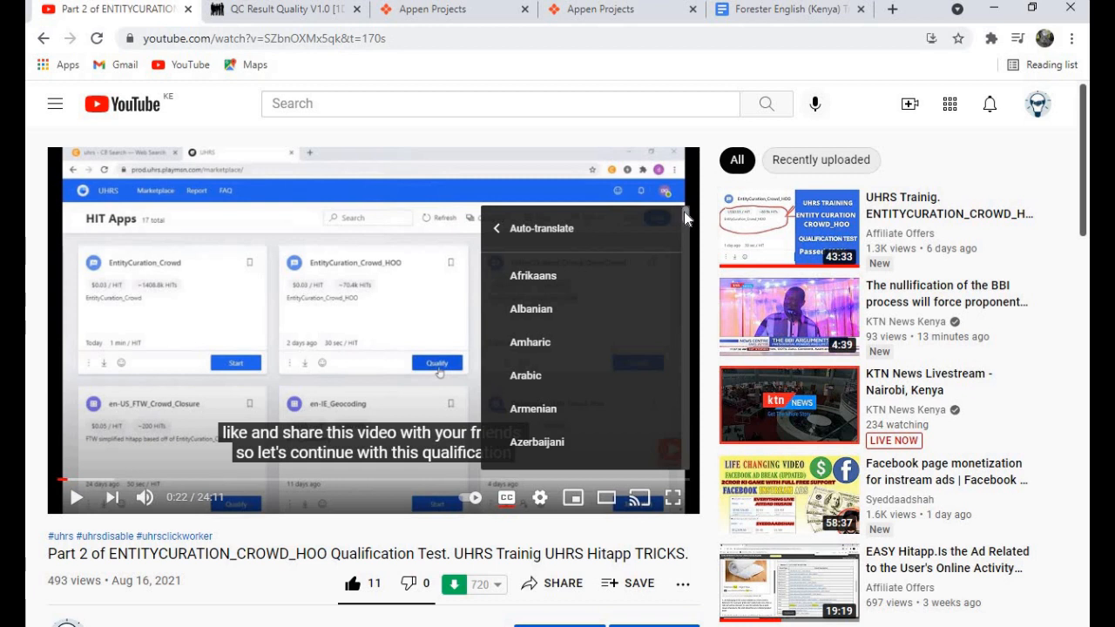
{"action": "scroll", "scroll_direction": "down", "scroll_amount": 3}
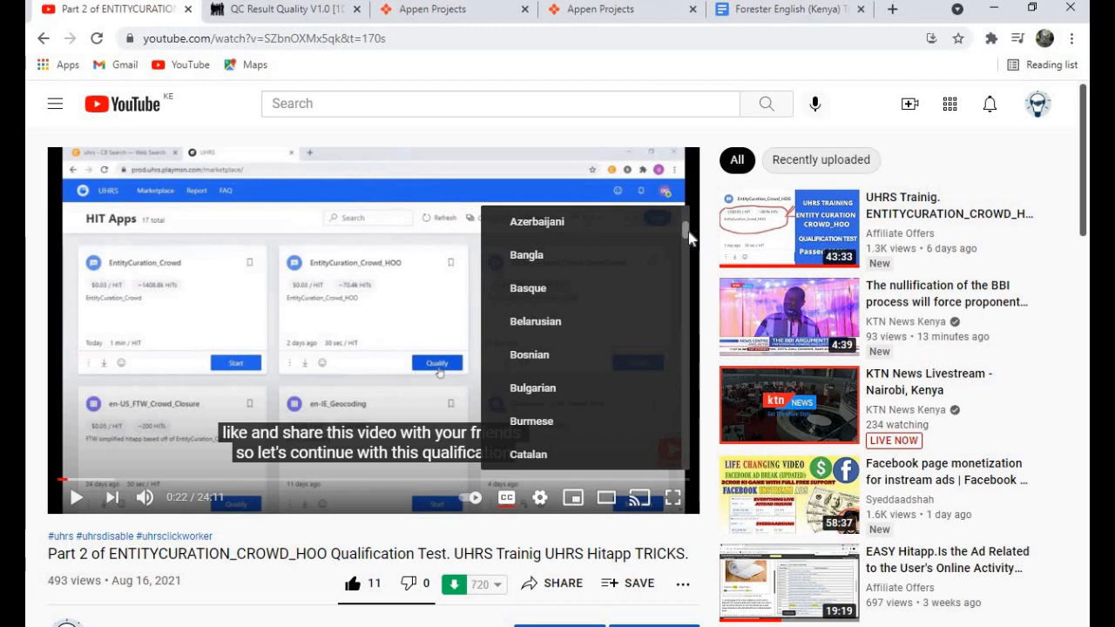
{"action": "scroll", "scroll_direction": "down", "scroll_amount": 3}
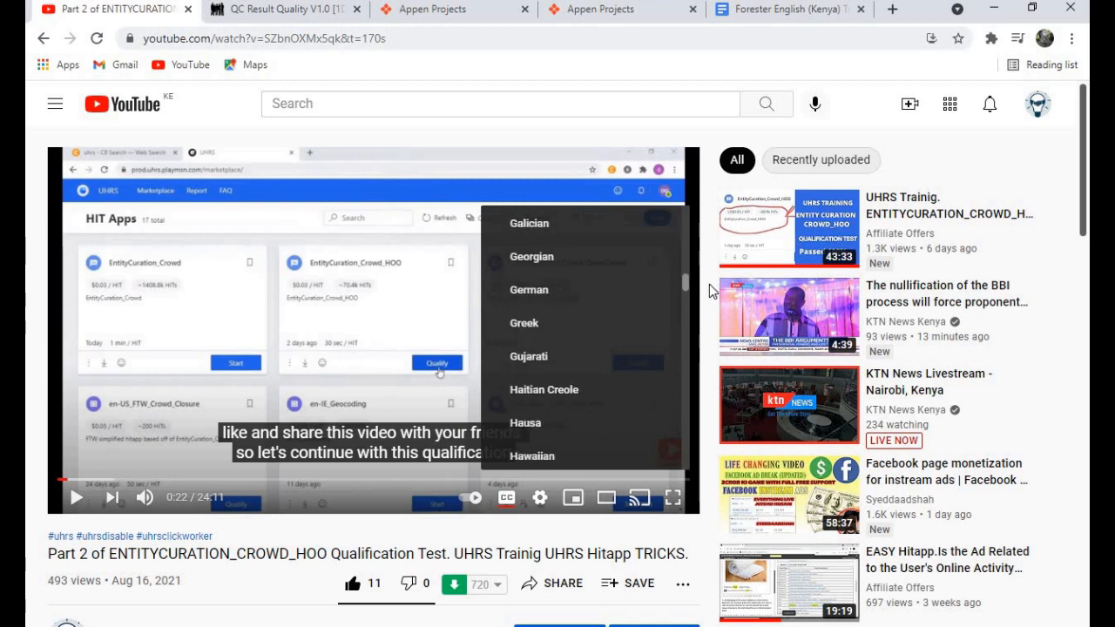
{"action": "scroll", "scroll_direction": "down", "scroll_amount": 3}
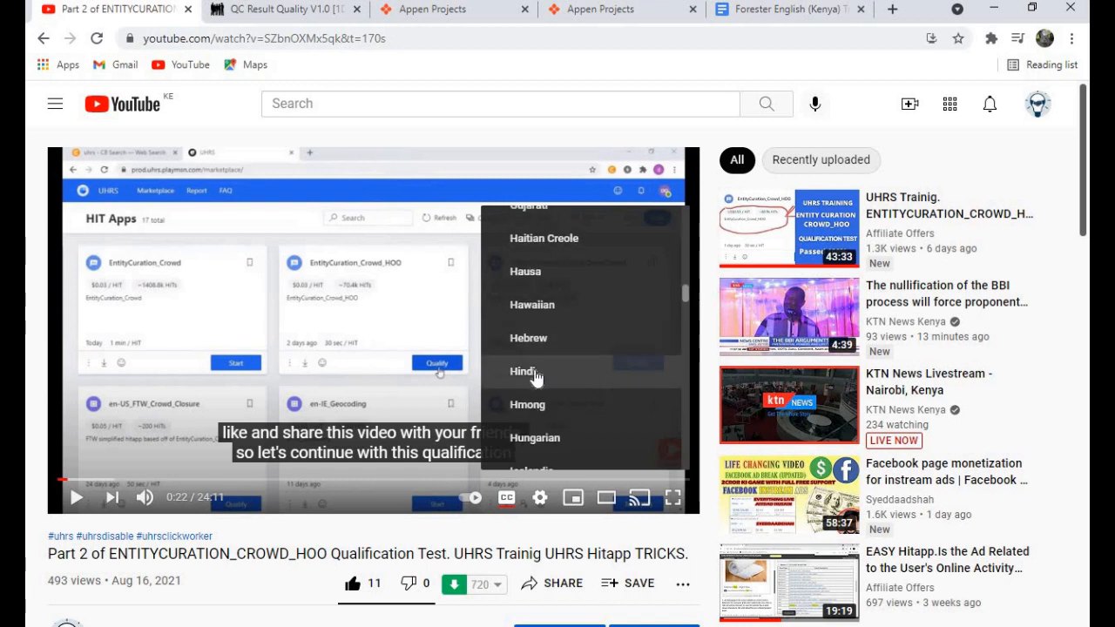
{"action": "mouse_move", "coordinate": [552, 385]}
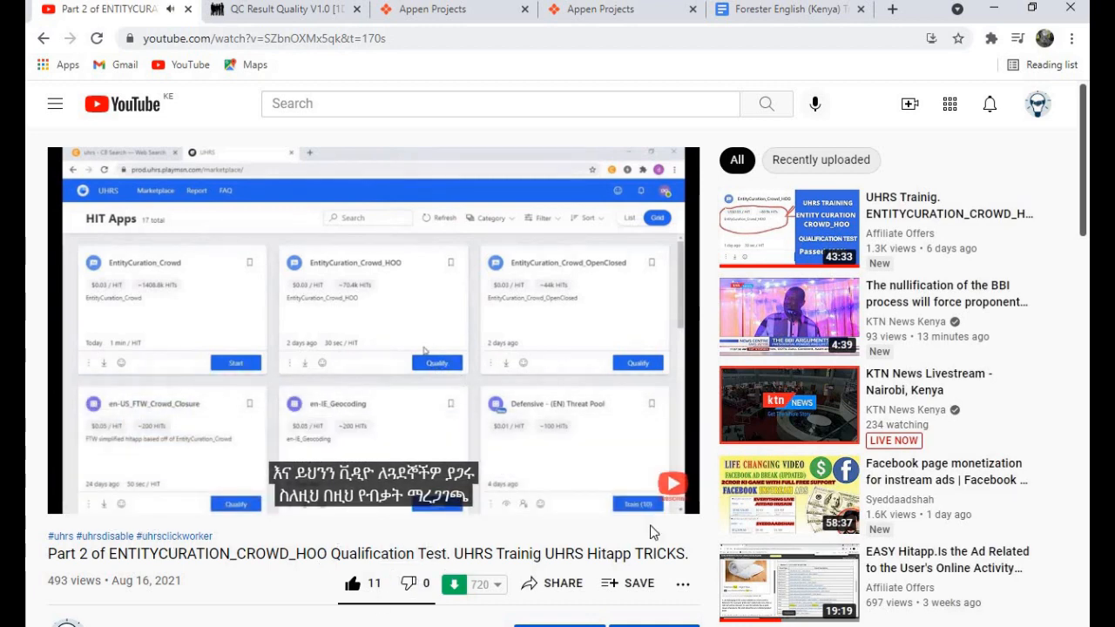
{"action": "mouse_move", "coordinate": [528, 502]}
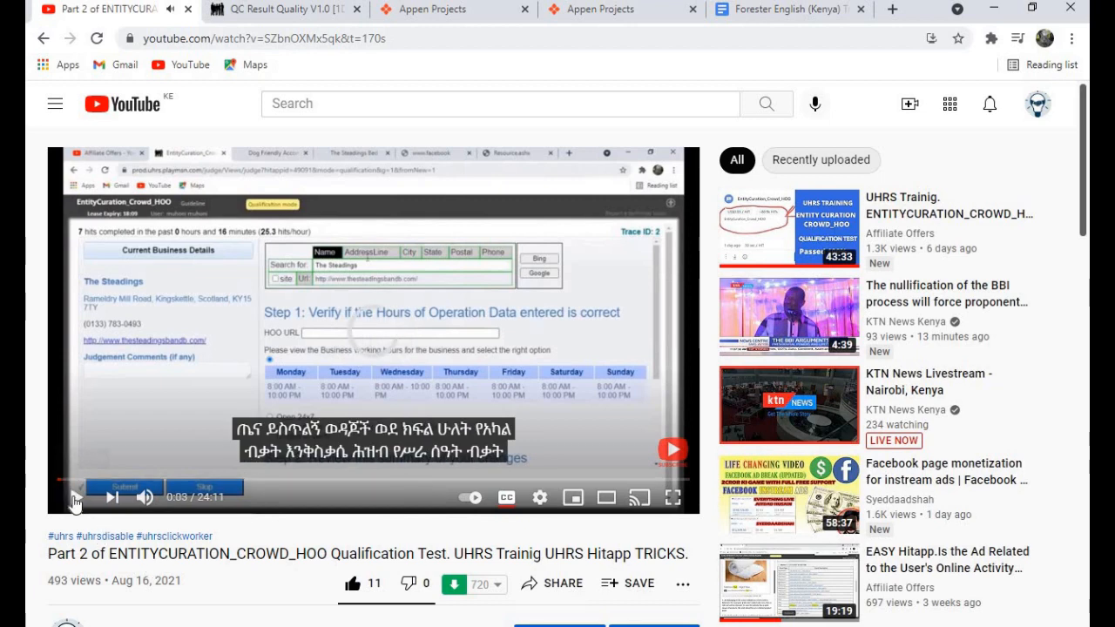
Resume playing the video with Amharic subtitles
{"action": "left_click", "coordinate": [71, 497]}
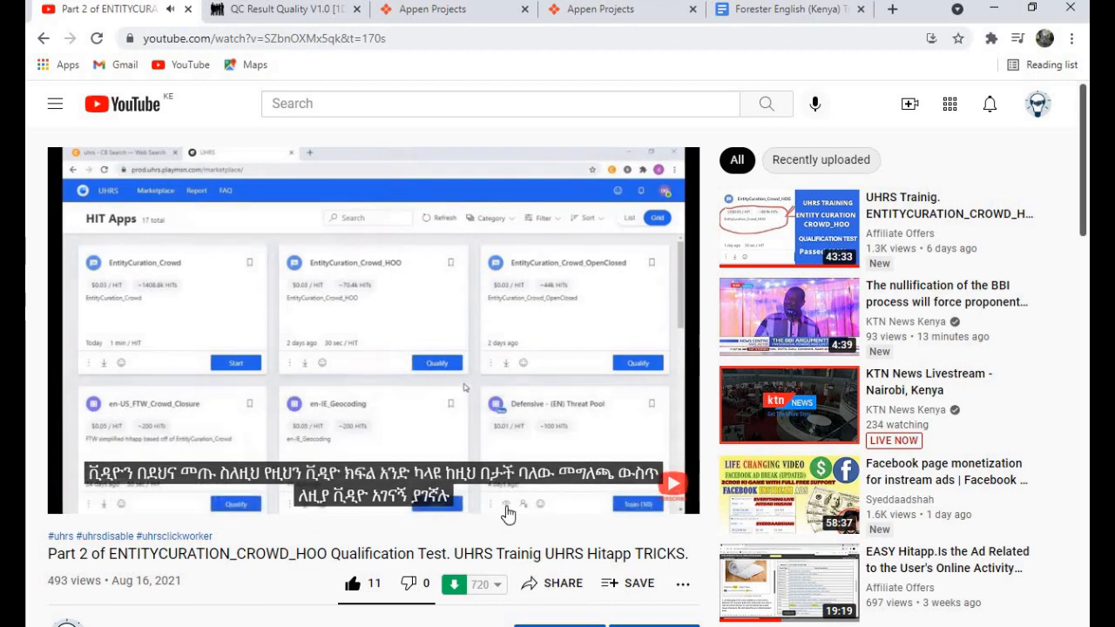
{"action": "mouse_move", "coordinate": [508, 498]}
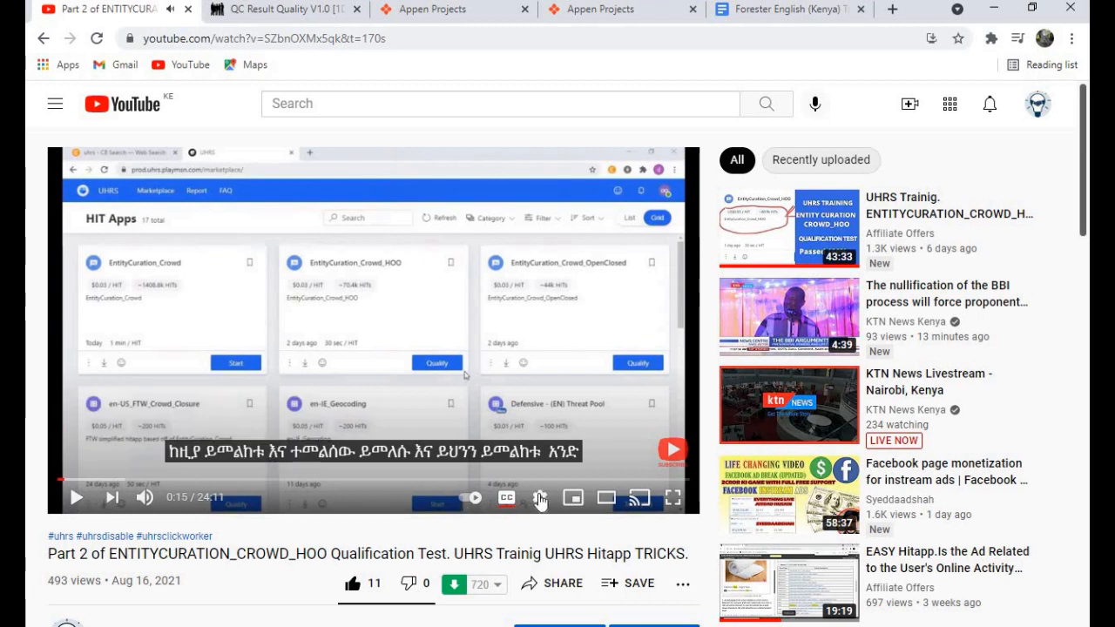
Reopen Settings > Subtitles/CC > Auto-translate and scroll the language list toward Tamil
{"action": "left_click", "coordinate": [540, 498]}
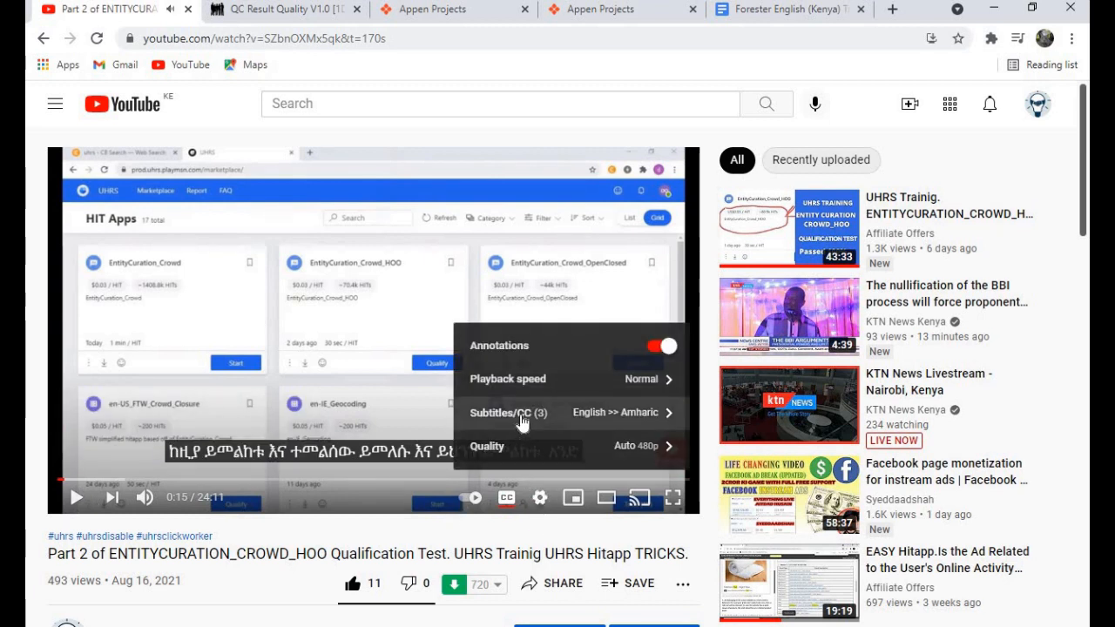
{"action": "left_click", "coordinate": [508, 412]}
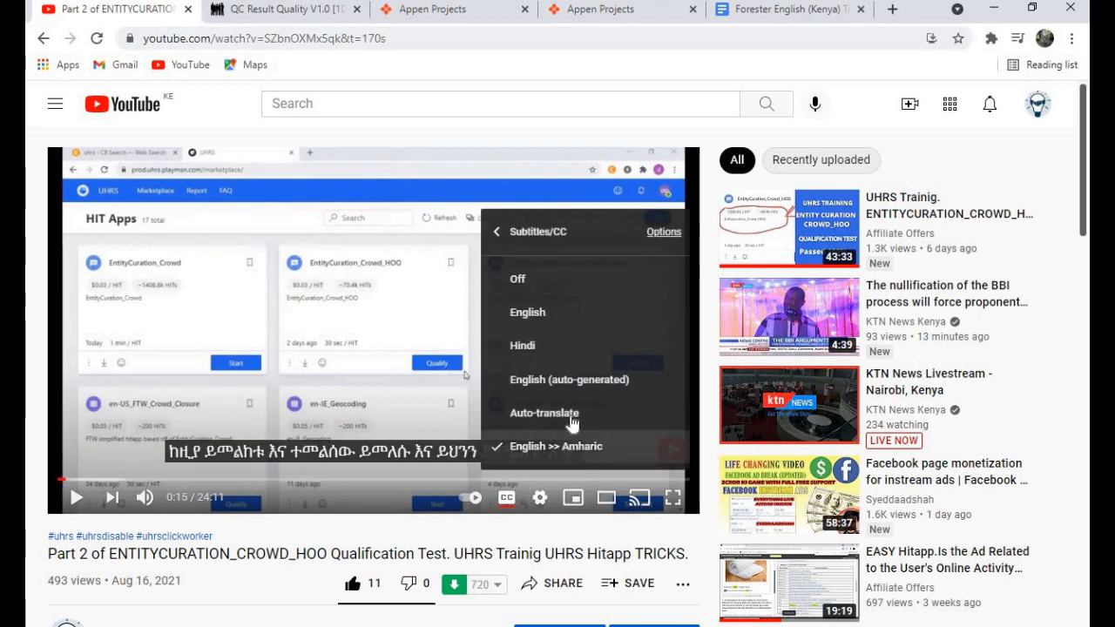
{"action": "mouse_move", "coordinate": [543, 414]}
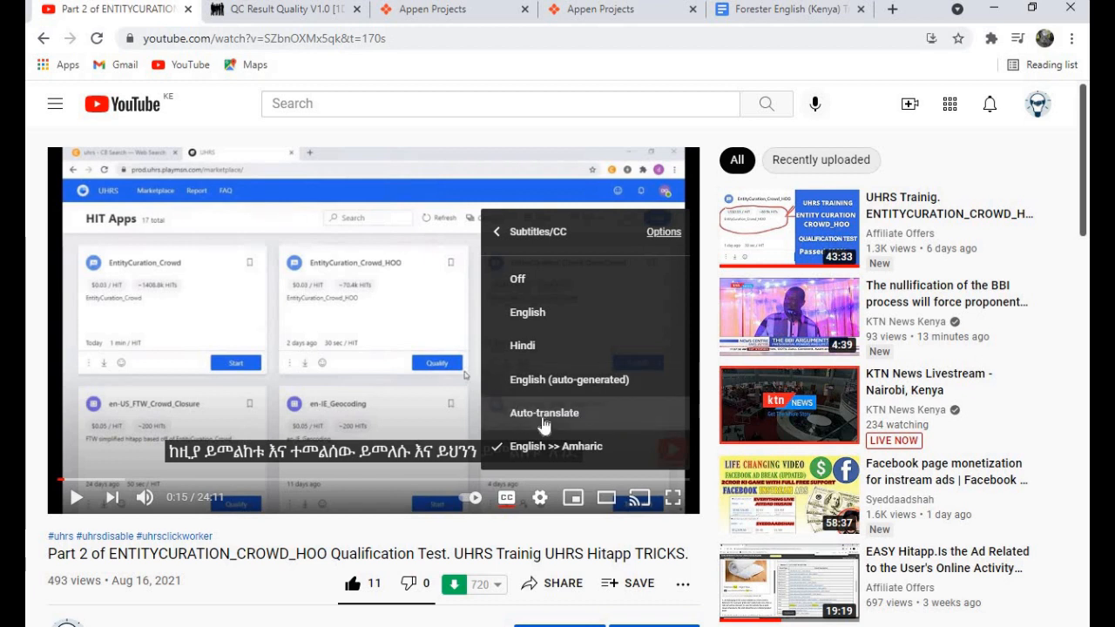
{"action": "left_click", "coordinate": [543, 413]}
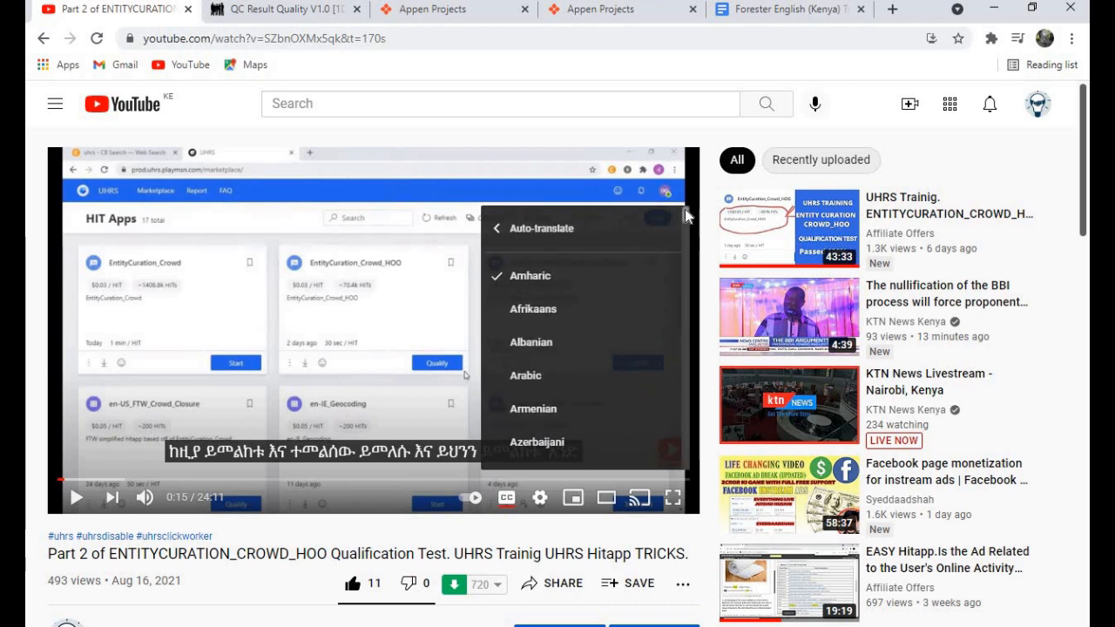
{"action": "scroll", "scroll_direction": "down", "scroll_amount": 3}
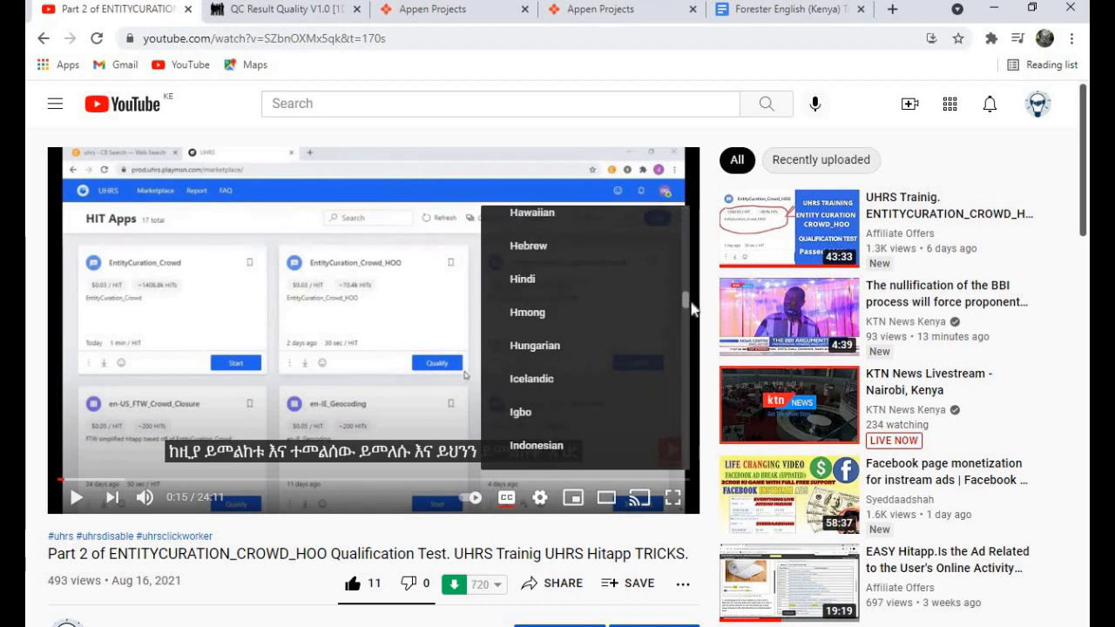
{"action": "scroll", "scroll_direction": "down", "scroll_amount": 3}
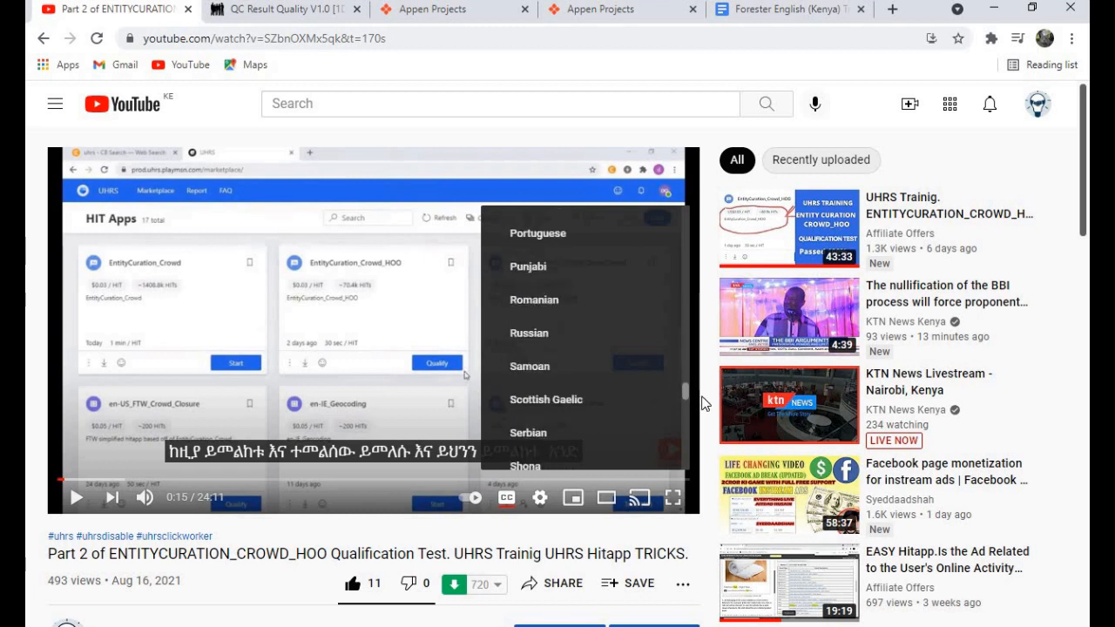
{"action": "scroll", "scroll_direction": "down", "scroll_amount": 3}
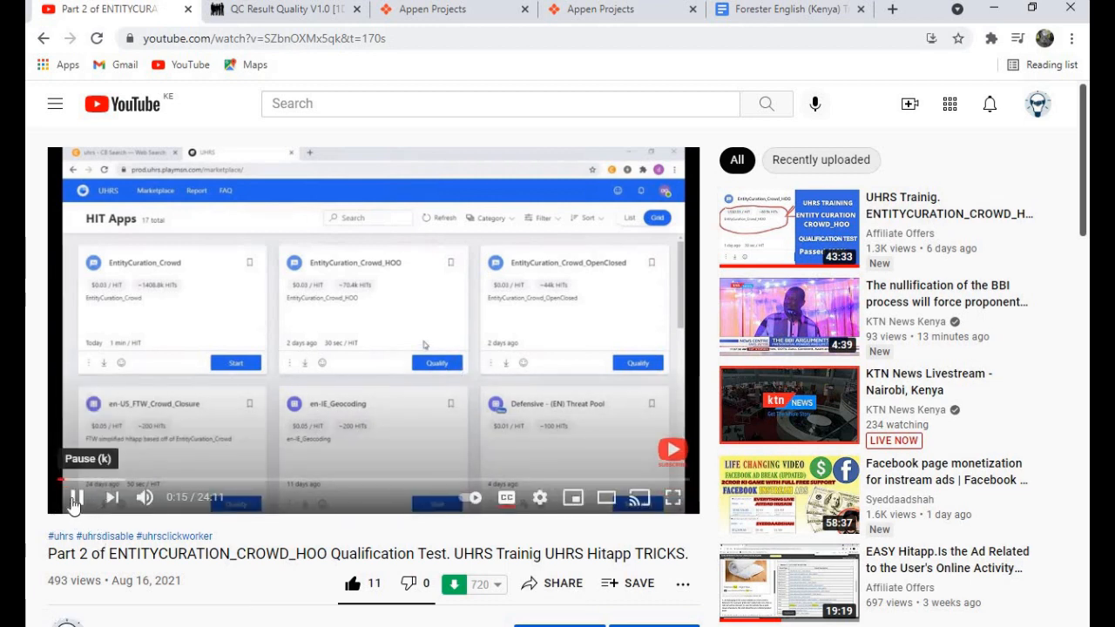
{"action": "mouse_move", "coordinate": [66, 499]}
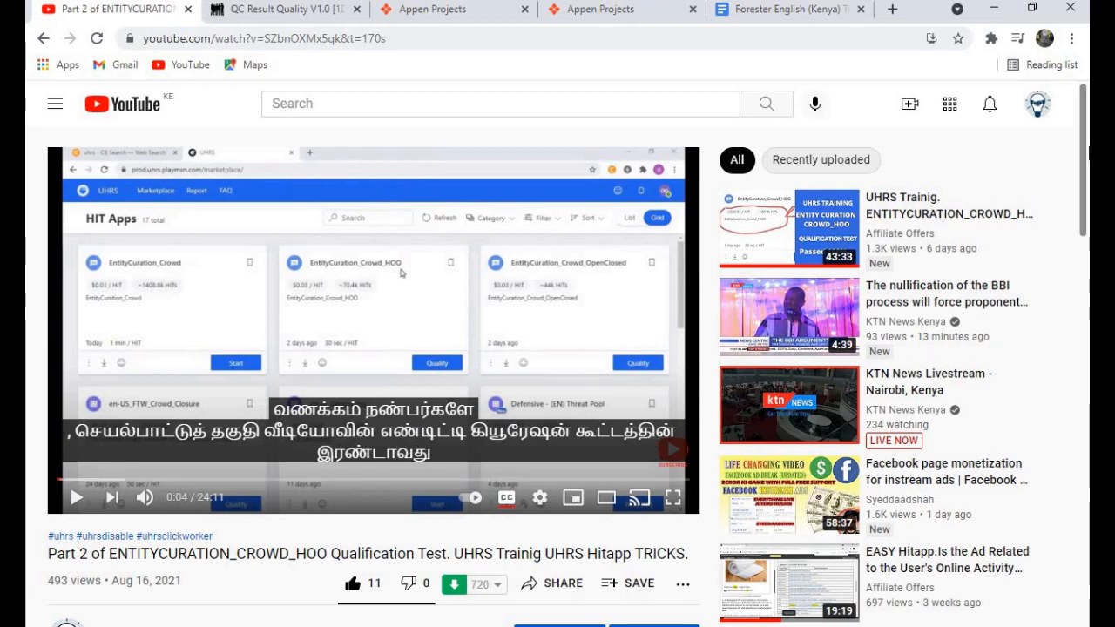
Scroll the watch page down past the description to the comments and pinned comment
{"action": "scroll", "scroll_direction": "down", "scroll_amount": 3}
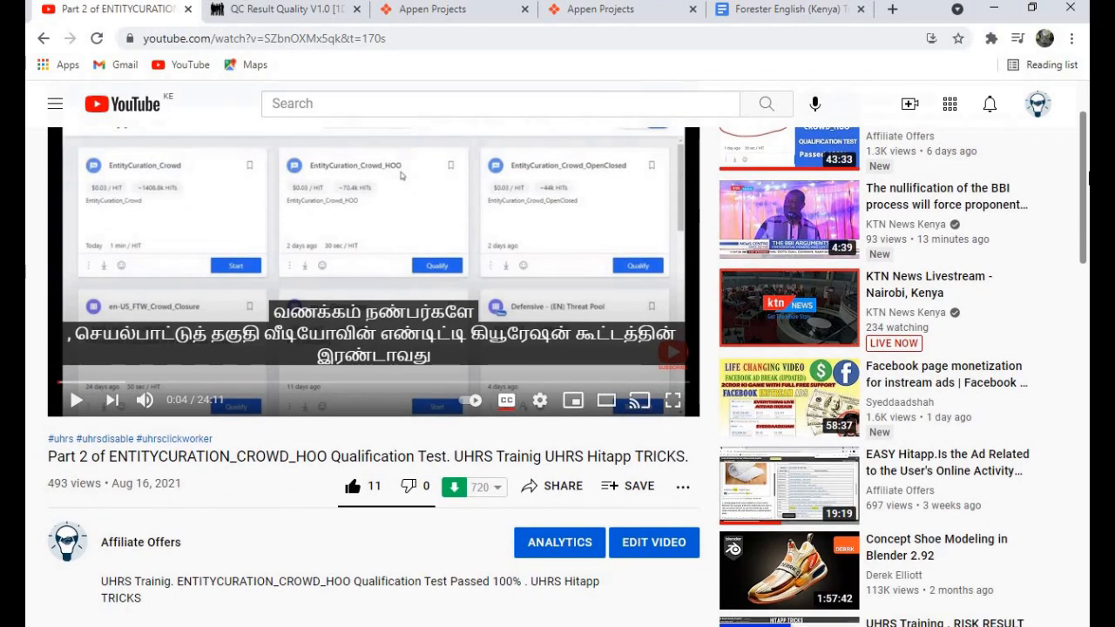
{"action": "scroll", "scroll_direction": "down", "scroll_amount": 3}
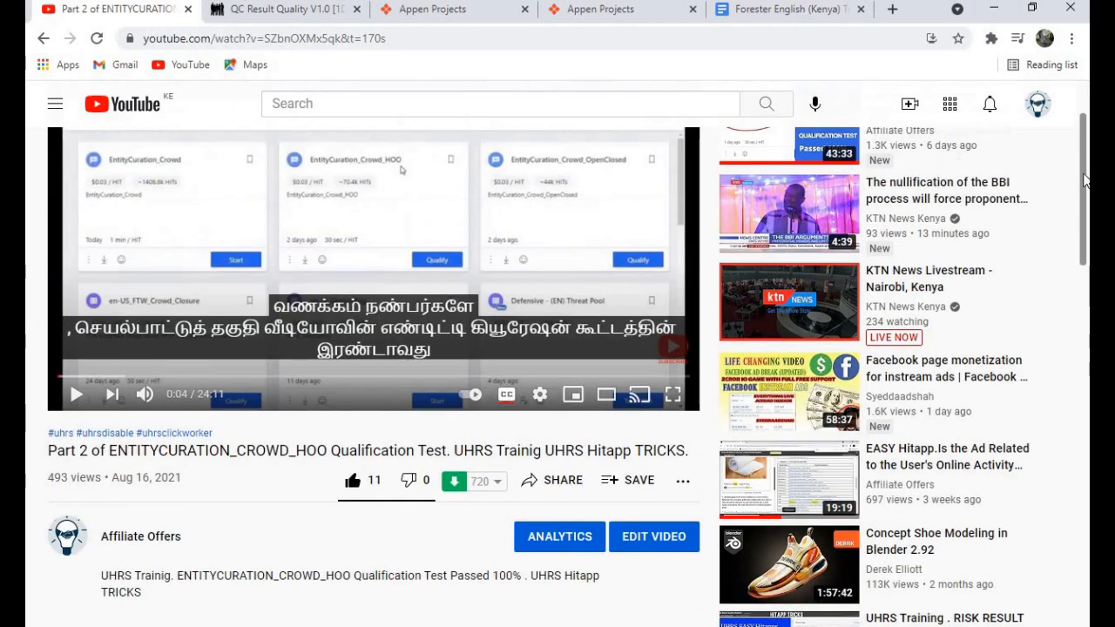
{"action": "scroll", "scroll_direction": "down", "scroll_amount": 3}
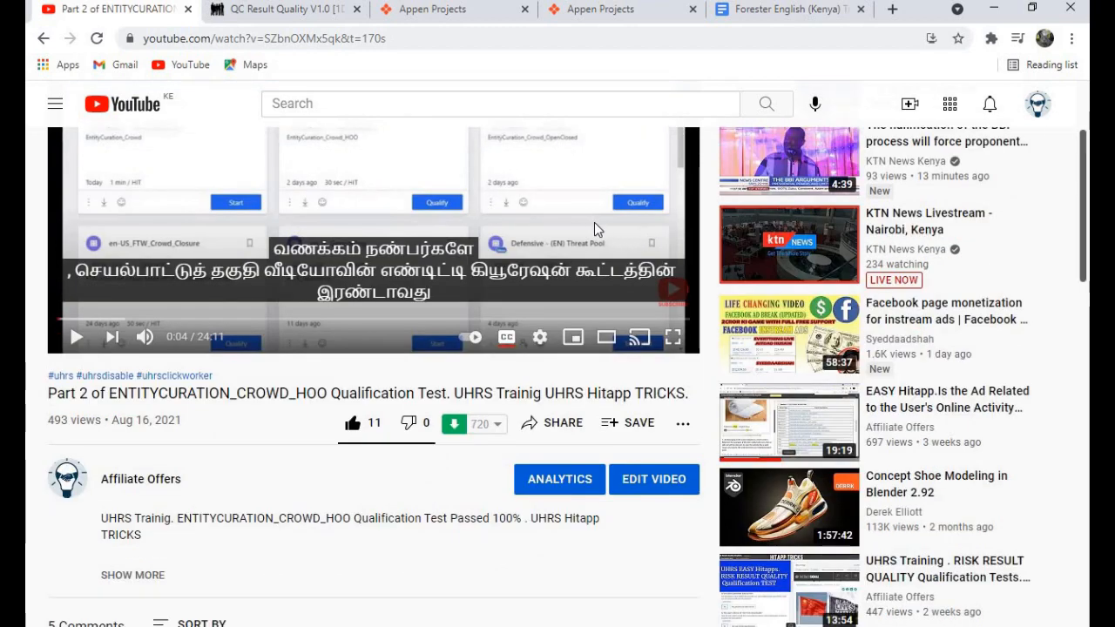
{"action": "mouse_move", "coordinate": [575, 269]}
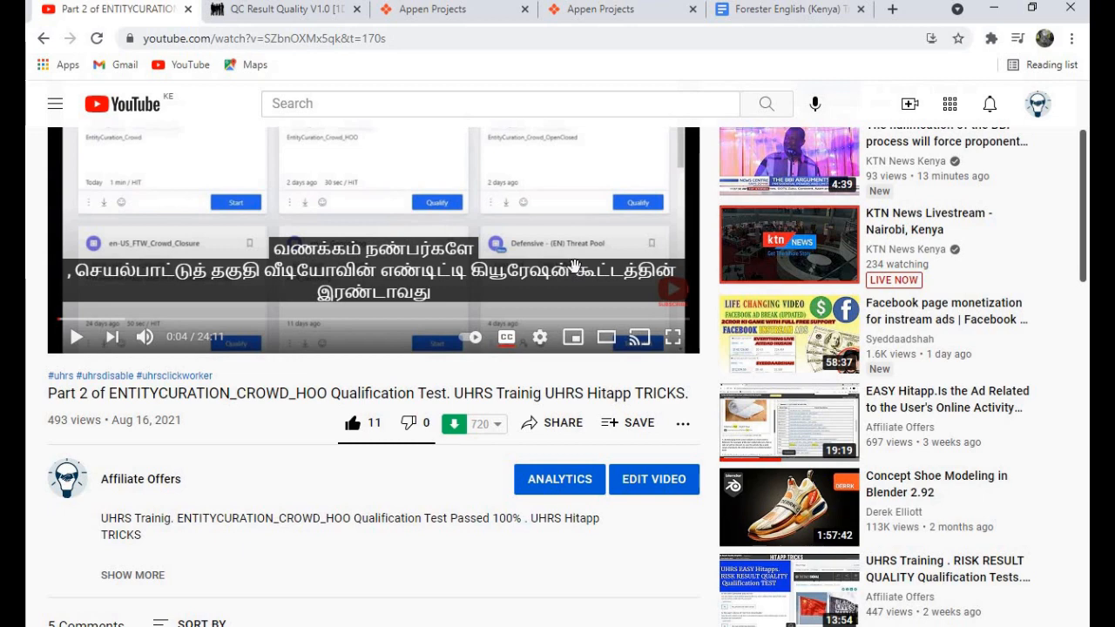
{"action": "mouse_move", "coordinate": [577, 261]}
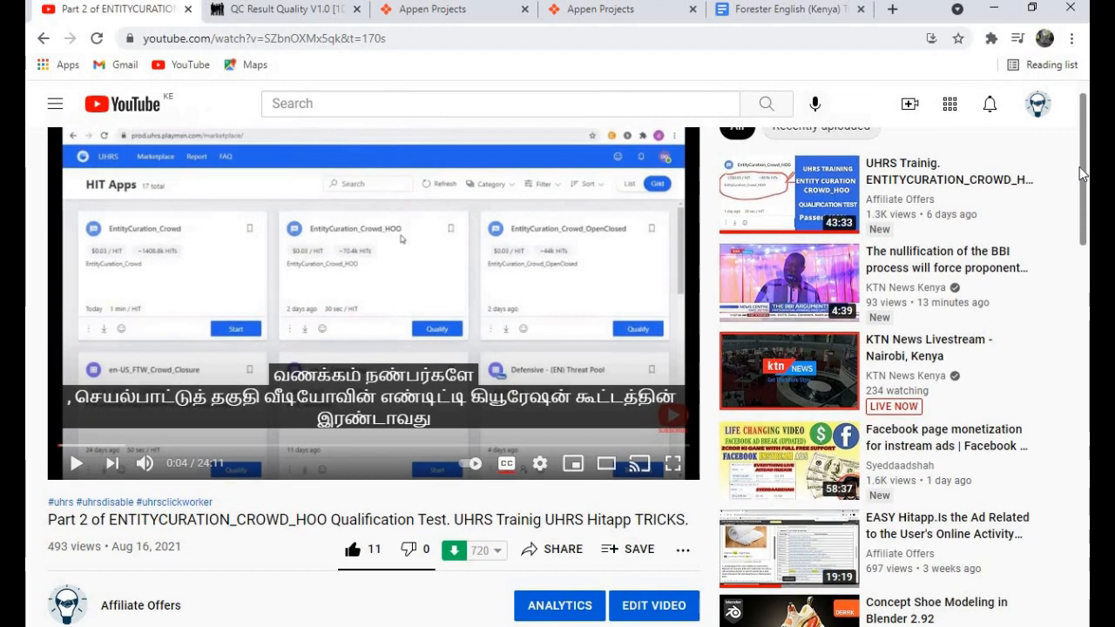
{"action": "scroll", "scroll_direction": "down", "scroll_amount": 3}
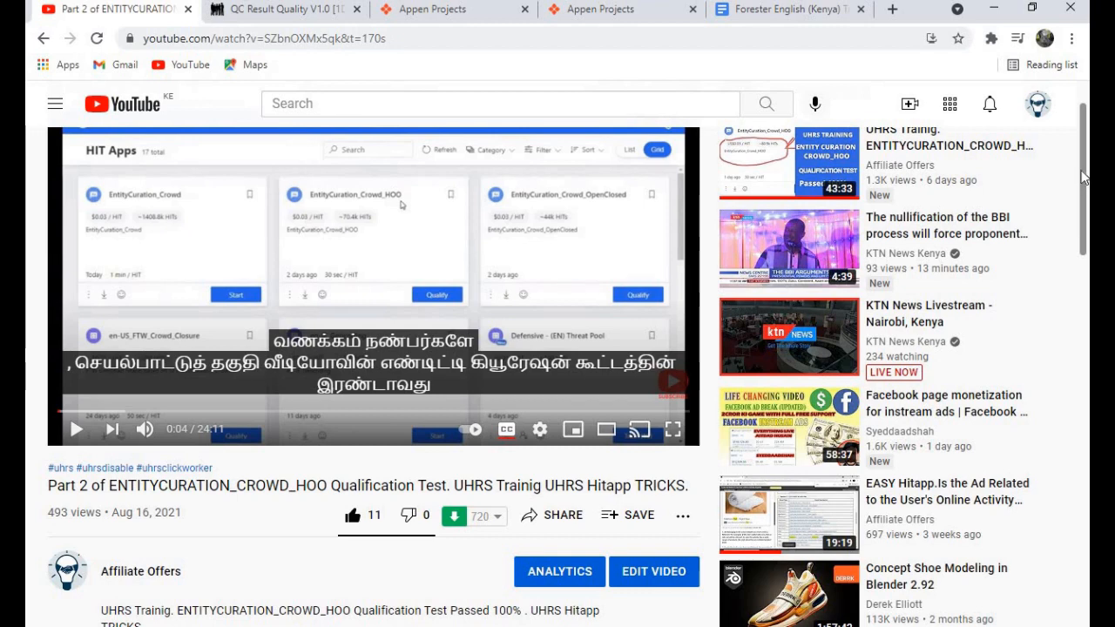
{"action": "scroll", "scroll_direction": "down", "scroll_amount": 3}
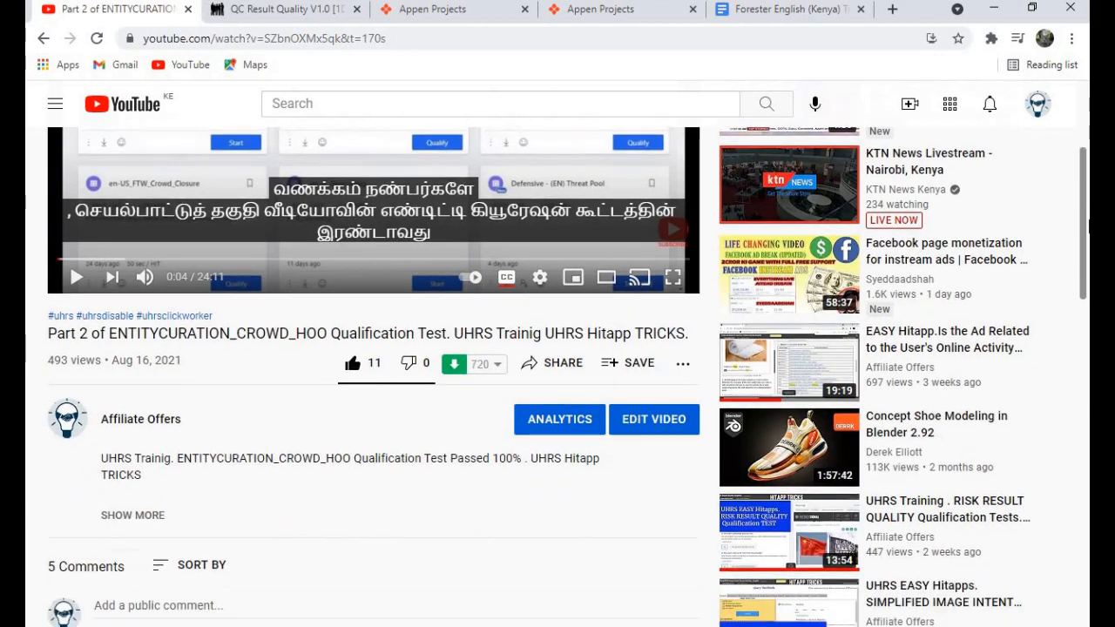
{"action": "scroll", "scroll_direction": "down", "scroll_amount": 3}
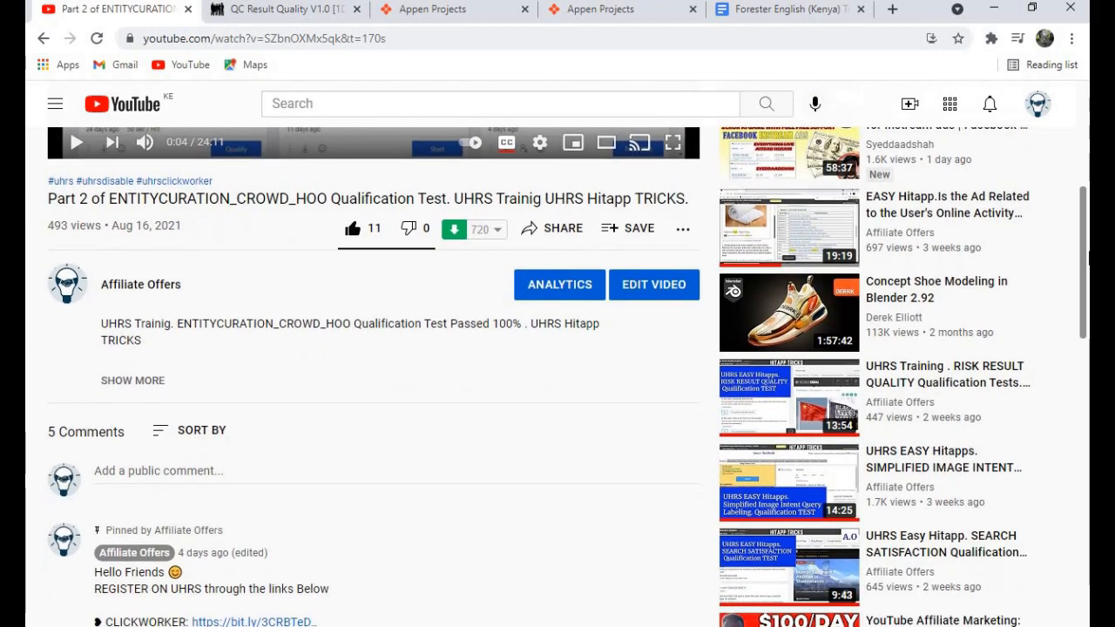
{"action": "scroll", "scroll_direction": "down", "scroll_amount": 3}
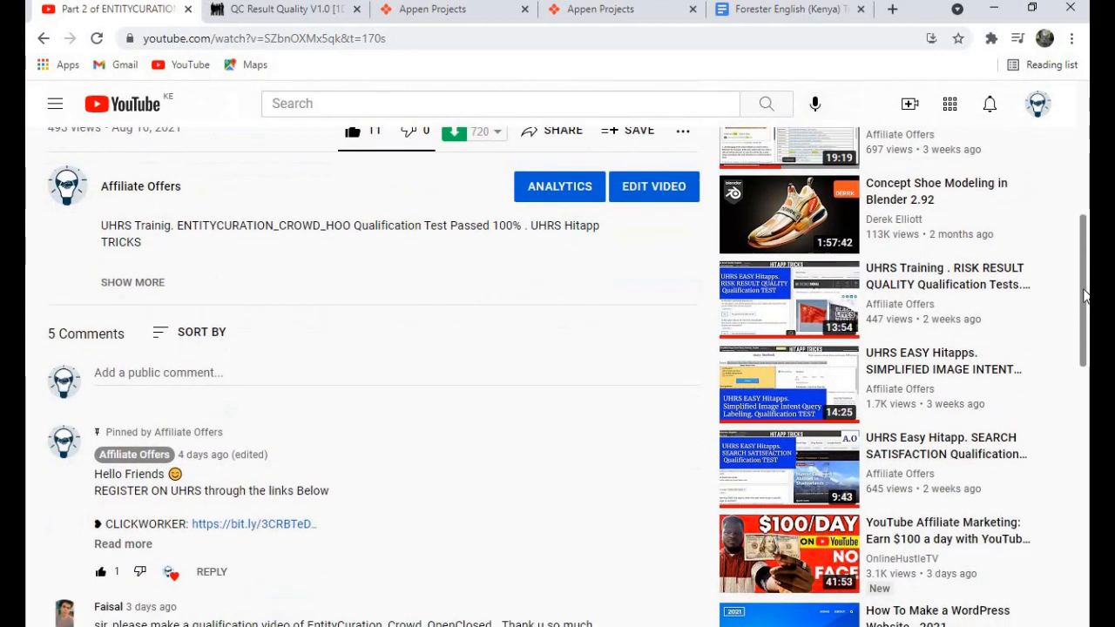
{"action": "scroll", "scroll_direction": "down", "scroll_amount": 3}
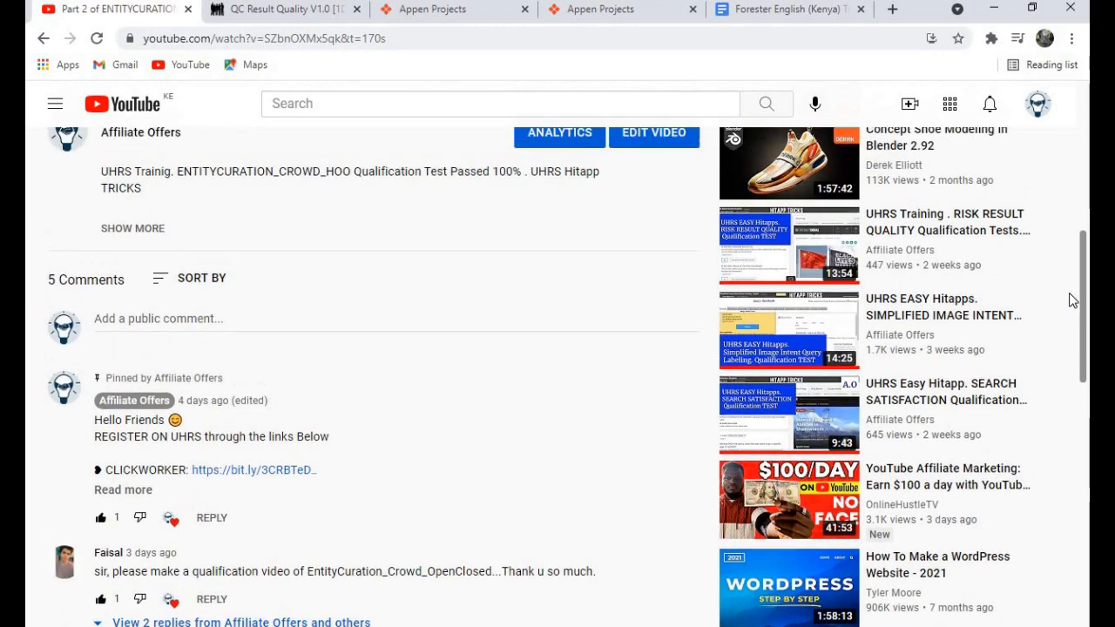